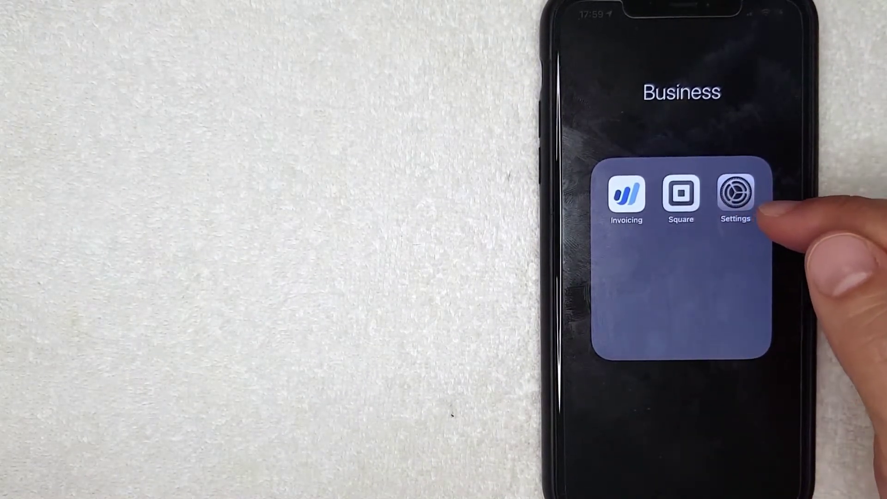
Step: Launch the Settings app from the open Business folder on the Home Screen
left_click(734, 199)
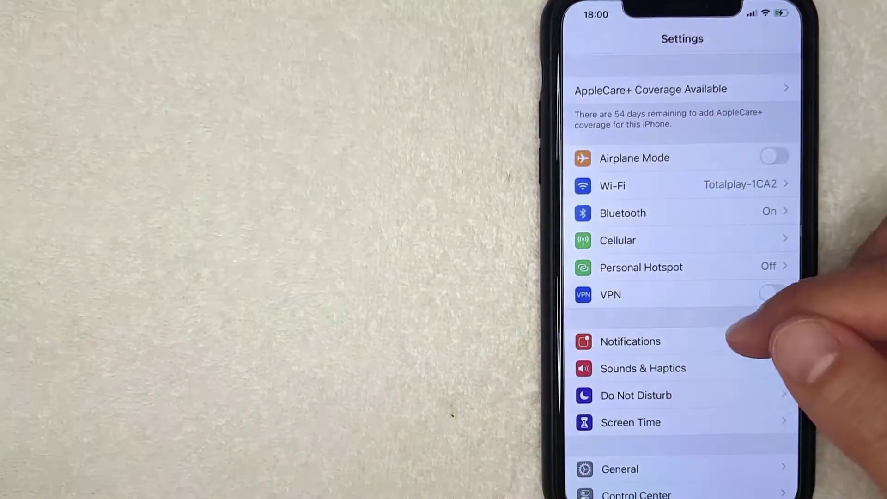
Step: Scroll down the Settings list and open the Safari settings page
scroll("down", 3)
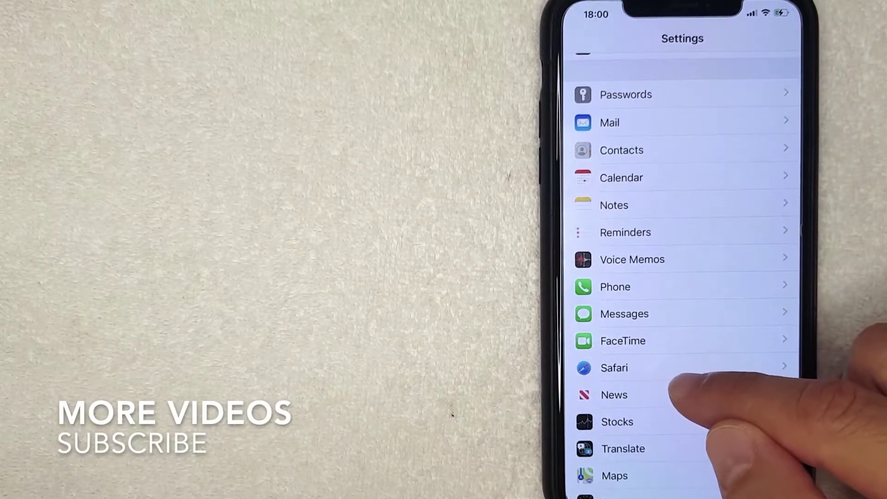
left_click(614, 368)
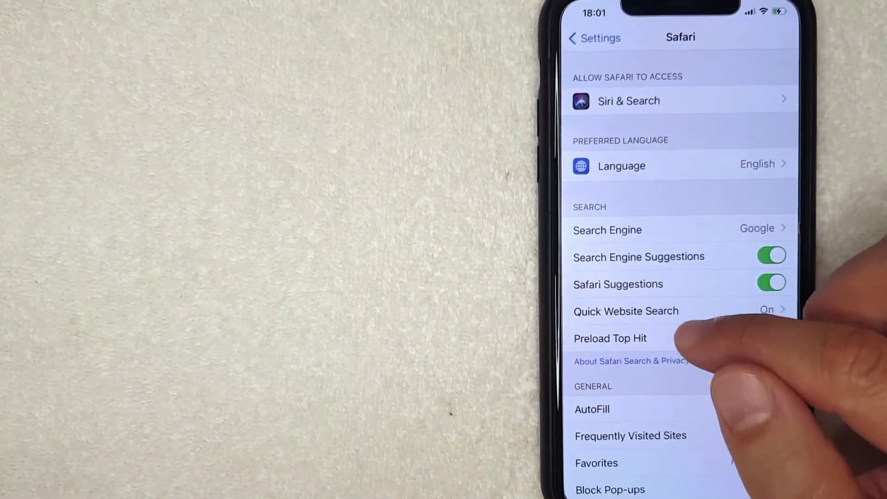
scroll("down", 3)
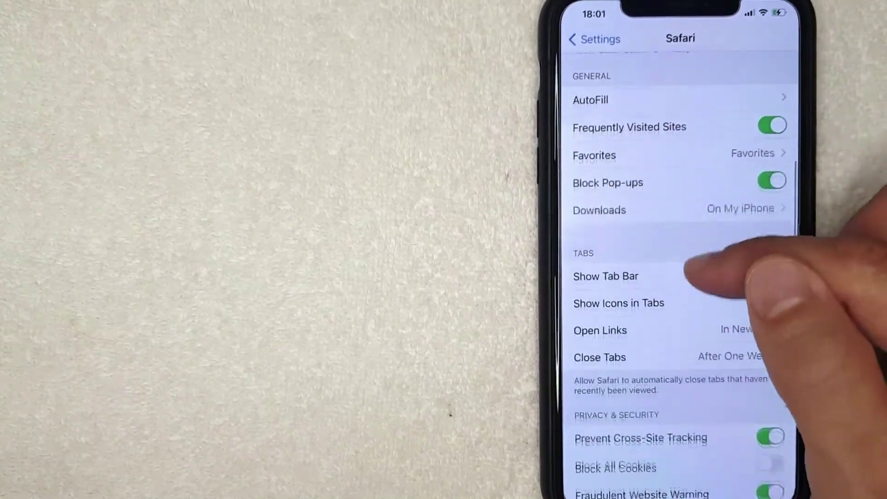
scroll("down", 3)
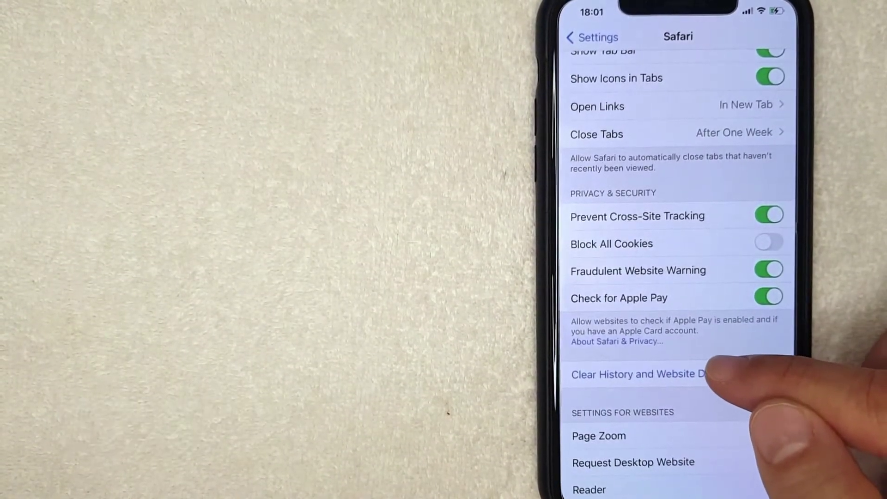
Step: Clear Safari's history and website data, confirming with Clear History and Data
left_click(638, 375)
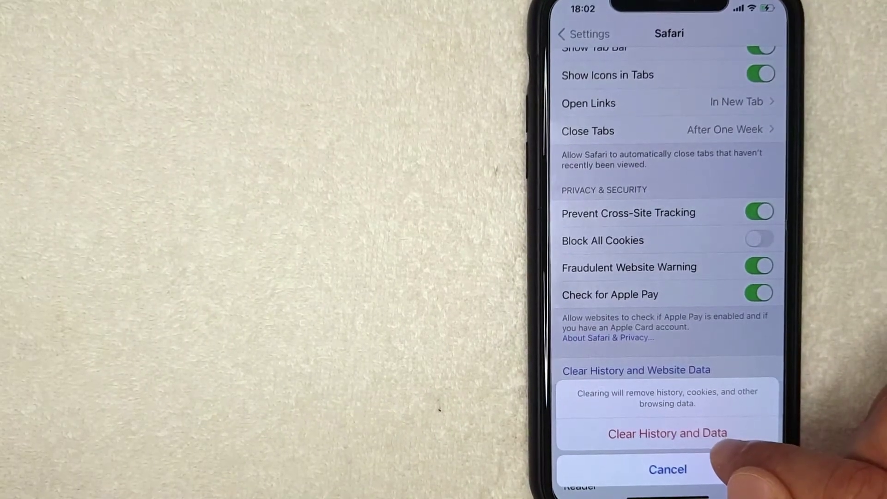
left_click(668, 470)
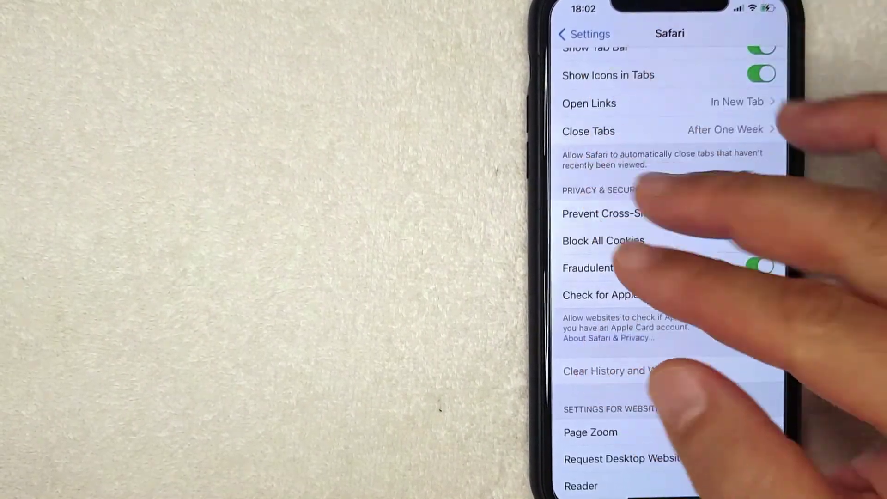